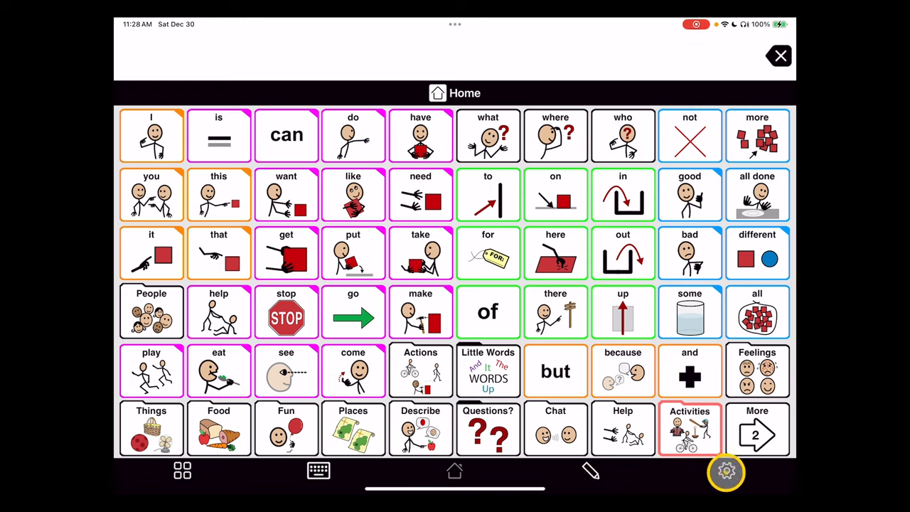
- Reach the Restrictions settings from the app's Options list
click(725, 470)
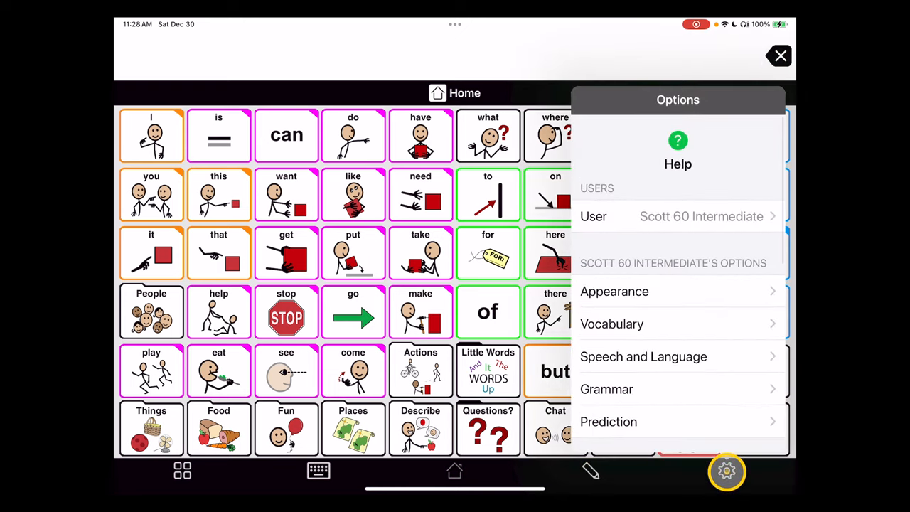
scroll(down, 3)
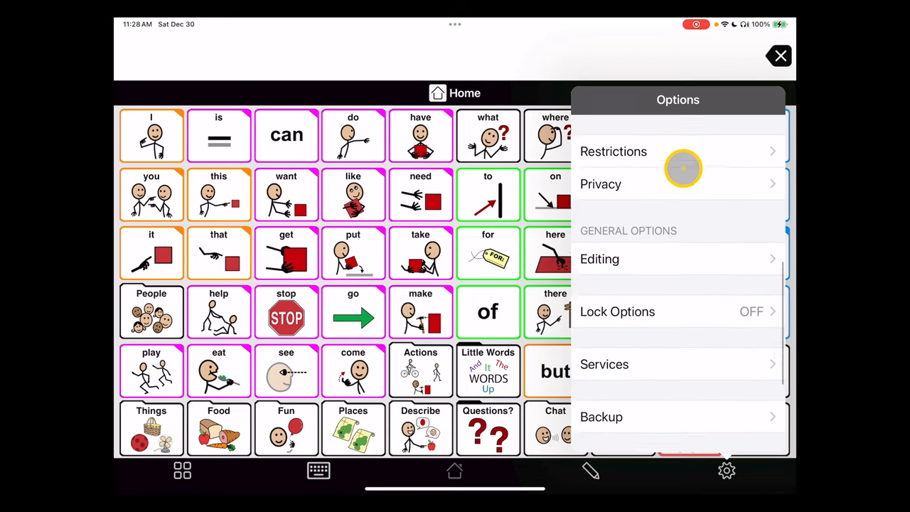
click(613, 151)
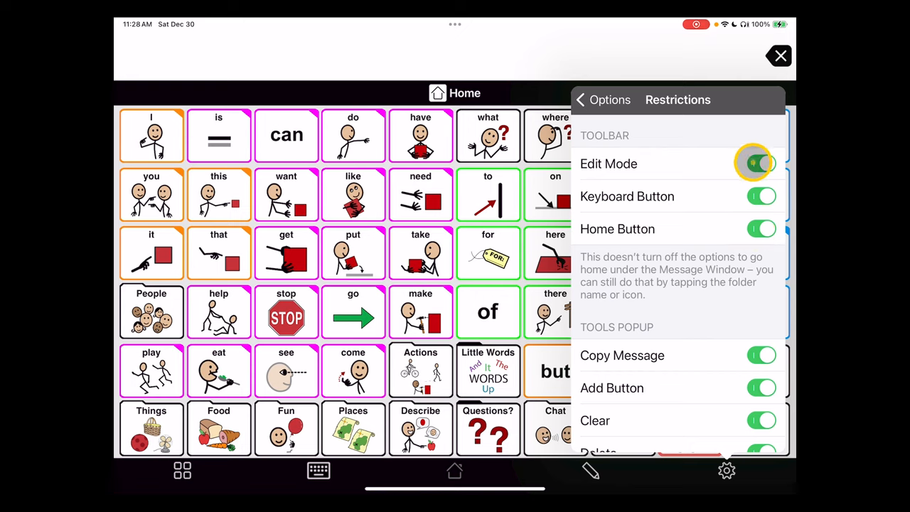
- Switch off the Edit Mode, Keyboard Button and Home Button toolbar toggles
click(761, 164)
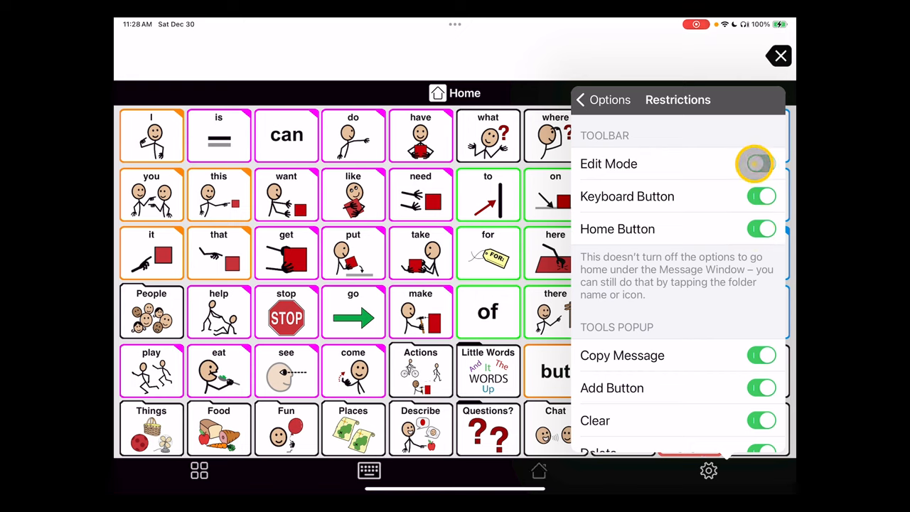
click(761, 164)
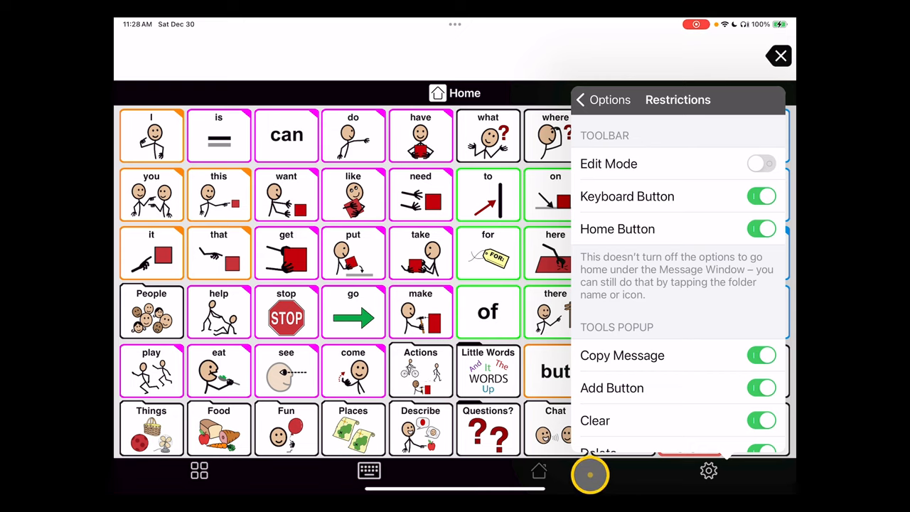
click(761, 196)
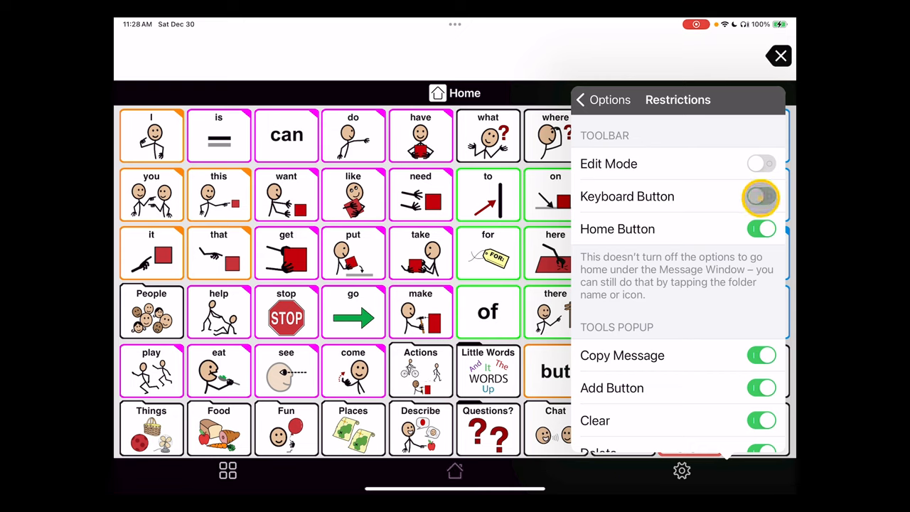
click(762, 197)
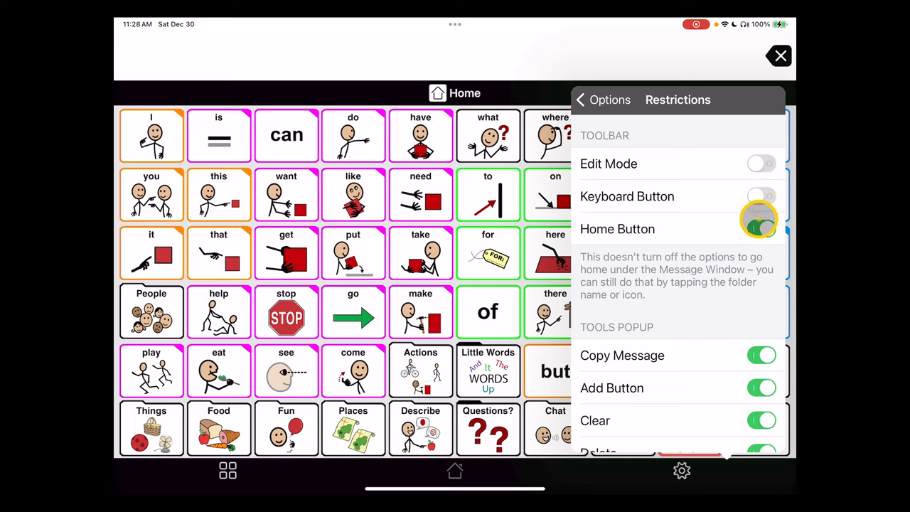
click(759, 228)
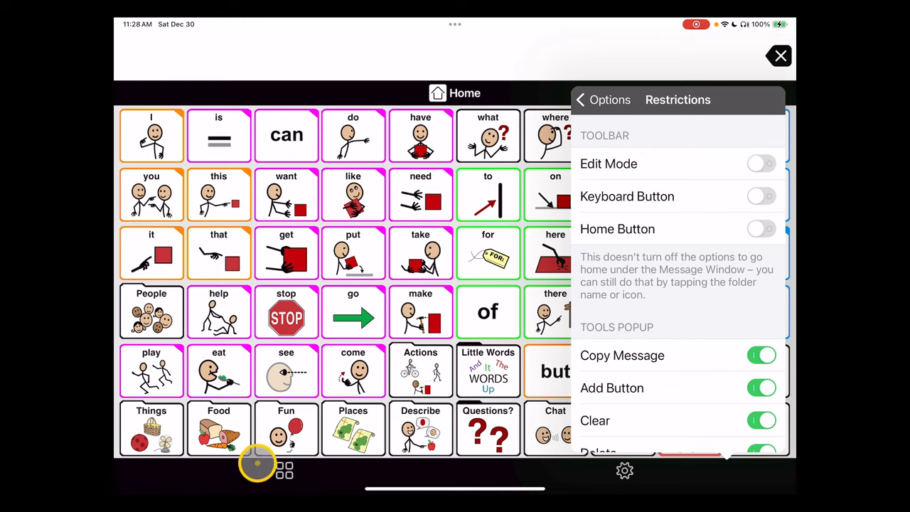
mouse_move(279, 472)
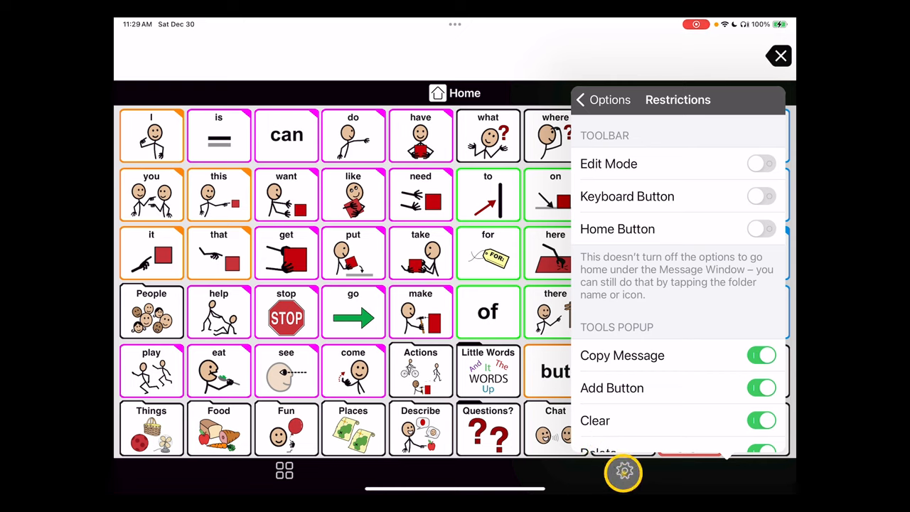
mouse_move(657, 216)
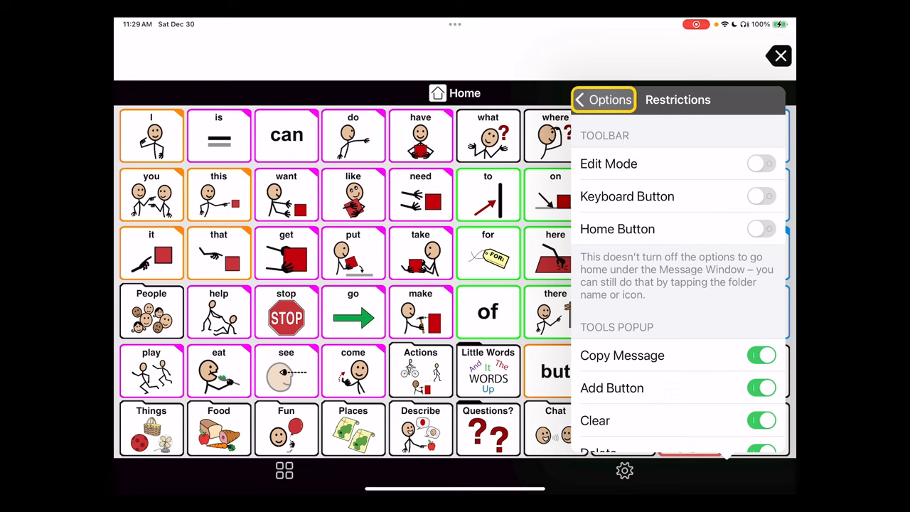
- Turn on Lock under Lock Options in the main options list
click(603, 100)
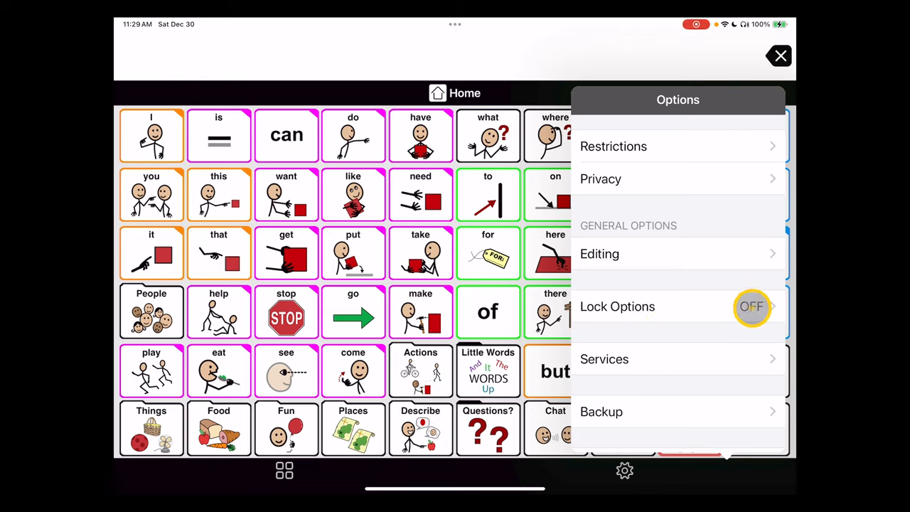
click(617, 307)
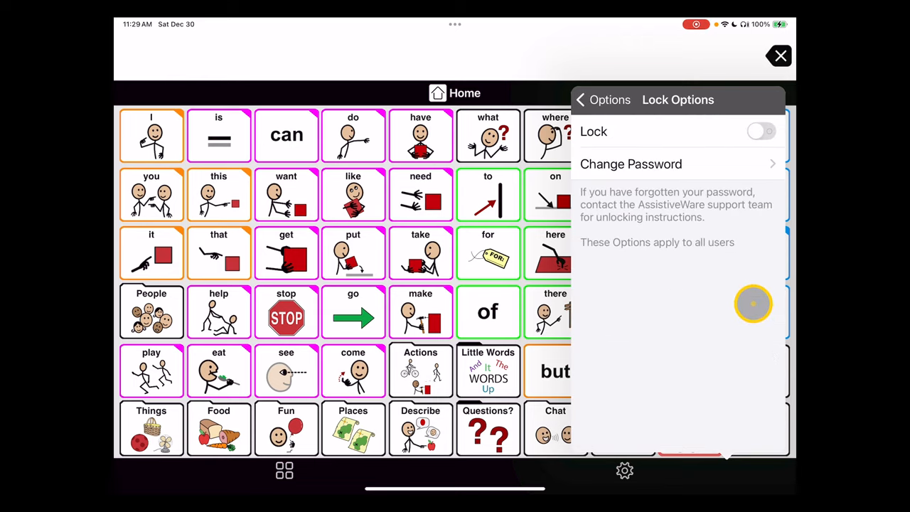
click(761, 131)
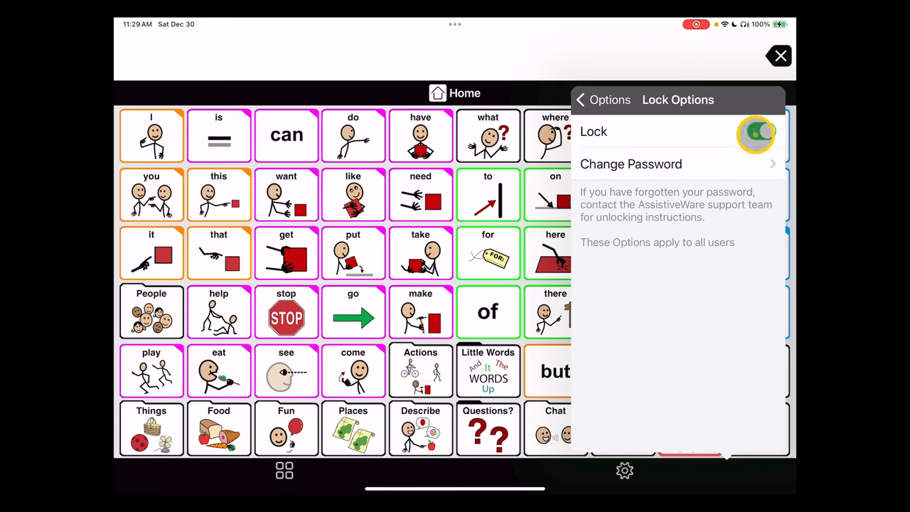
- Enter and confirm a lock password, then save it to return to the board
click(631, 163)
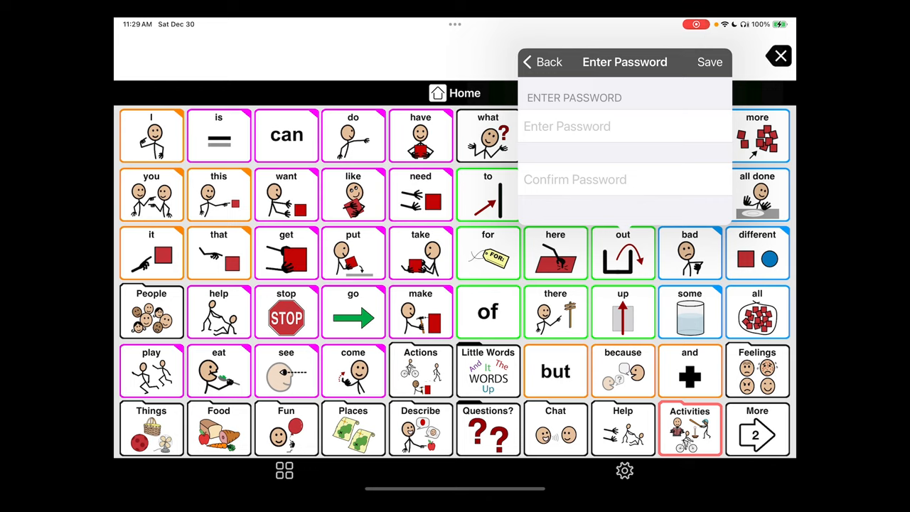
click(624, 125)
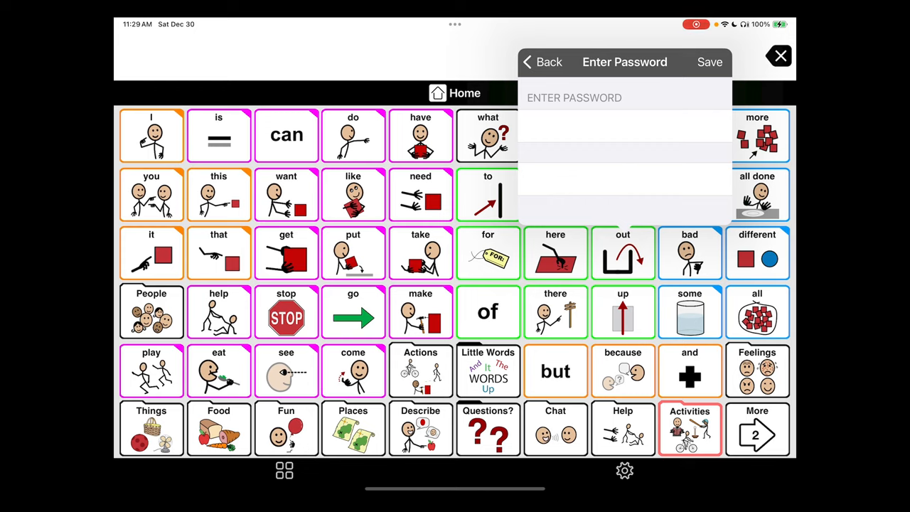
click(538, 62)
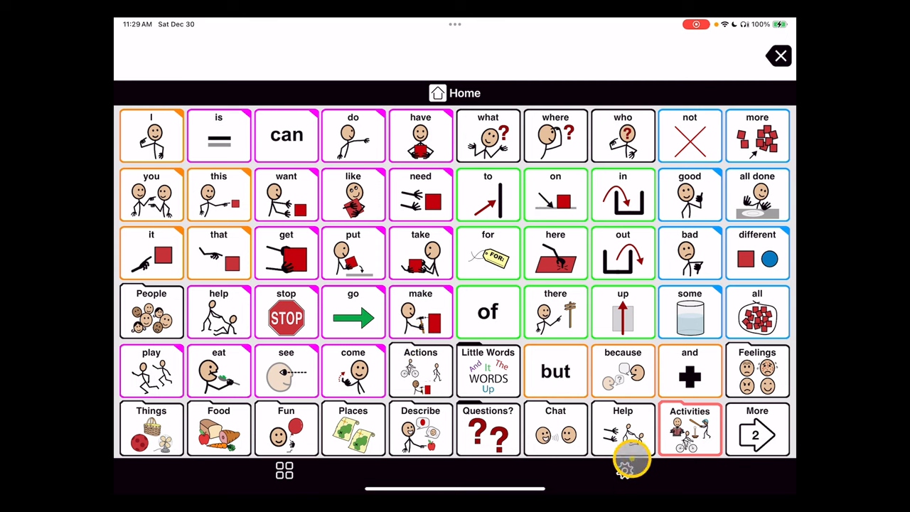
- Enter the password at the locked Options prompt to reach the settings list
click(624, 469)
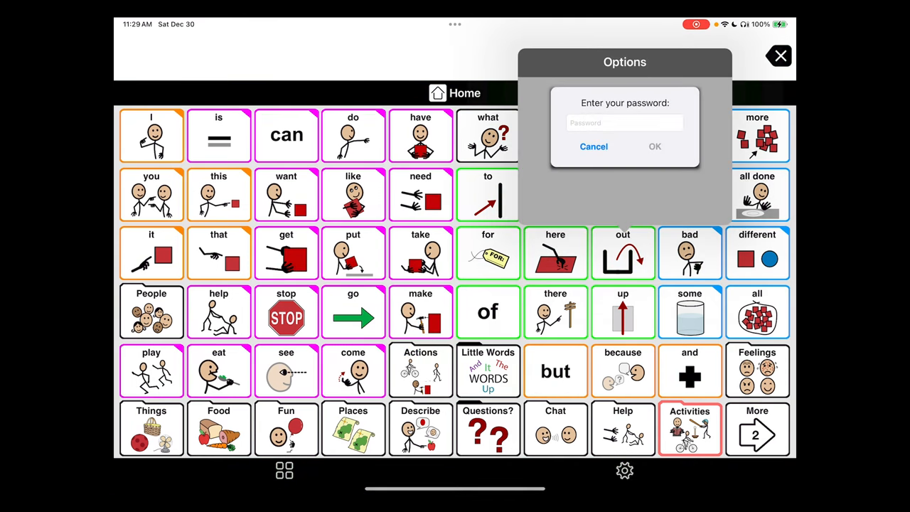
click(624, 122)
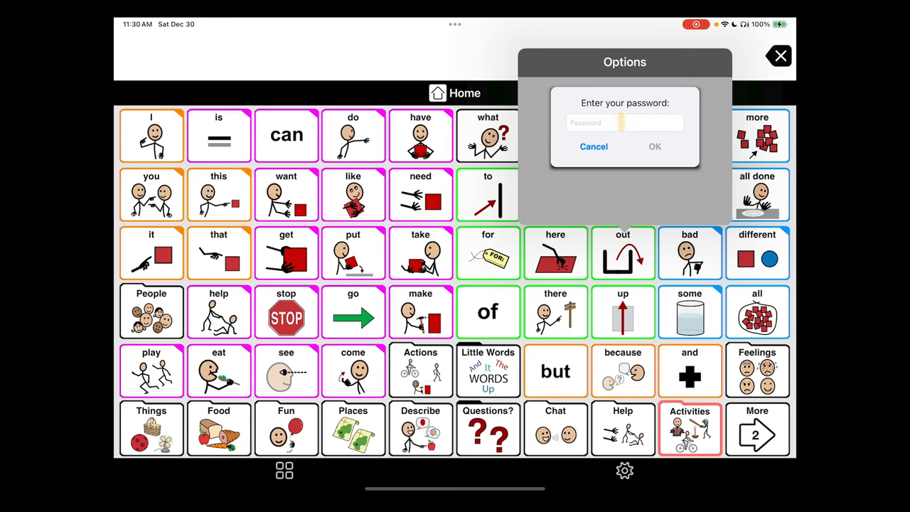
click(624, 122)
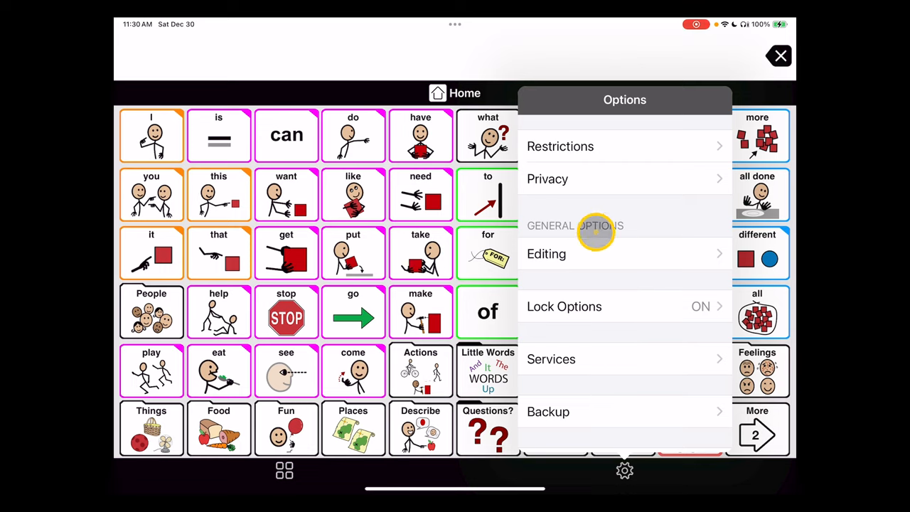
- Turn the Edit Mode, Keyboard and Home toolbar toggles back on in Restrictions
scroll(down, 3)
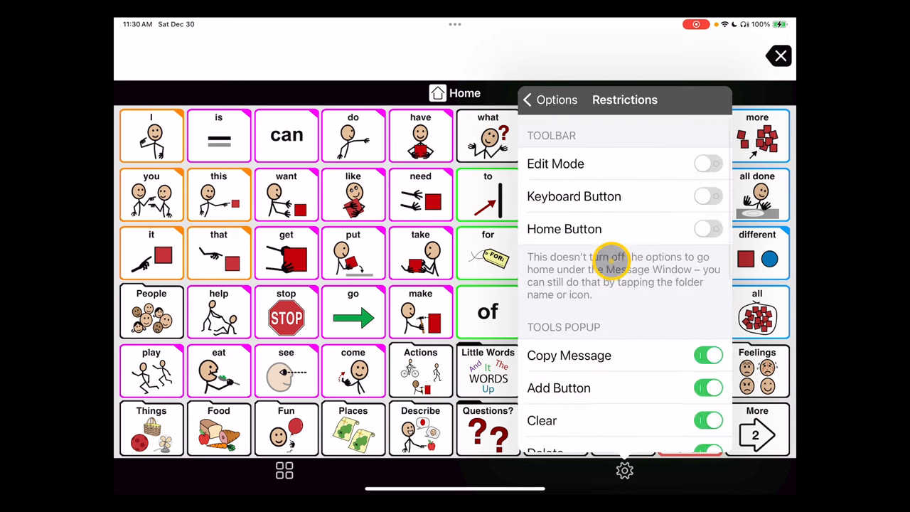
click(708, 164)
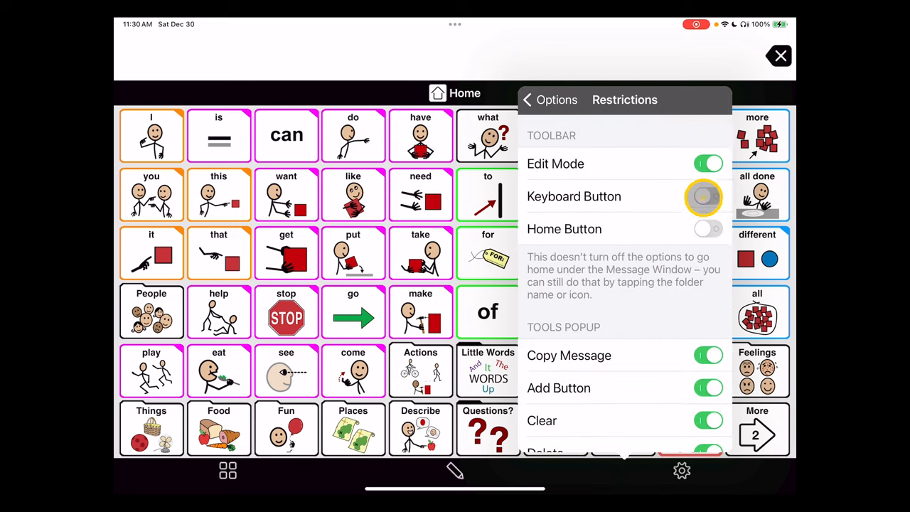
click(708, 197)
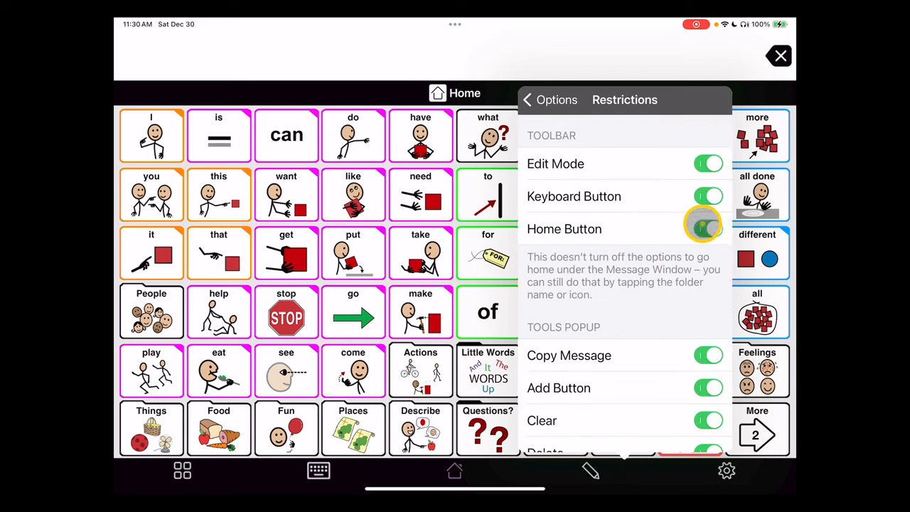
- Switch the options Lock off and confirm Options now open without a password
click(526, 99)
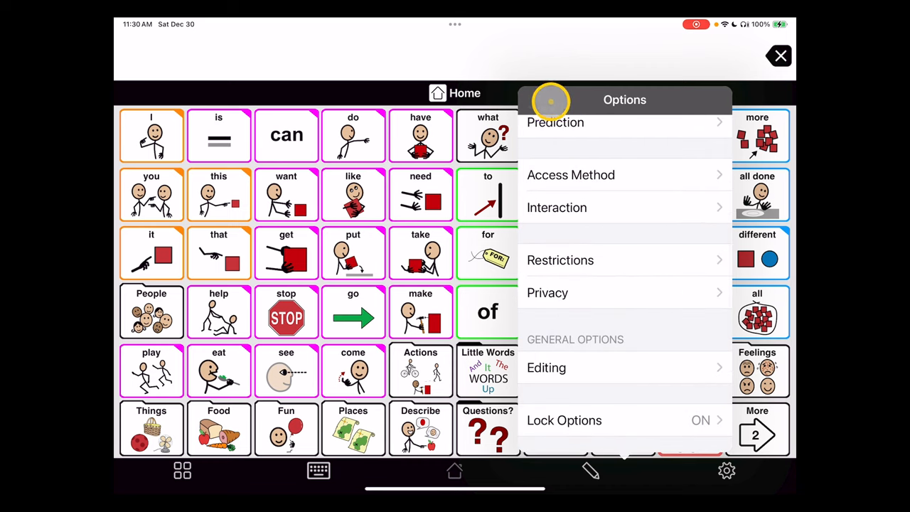
click(563, 420)
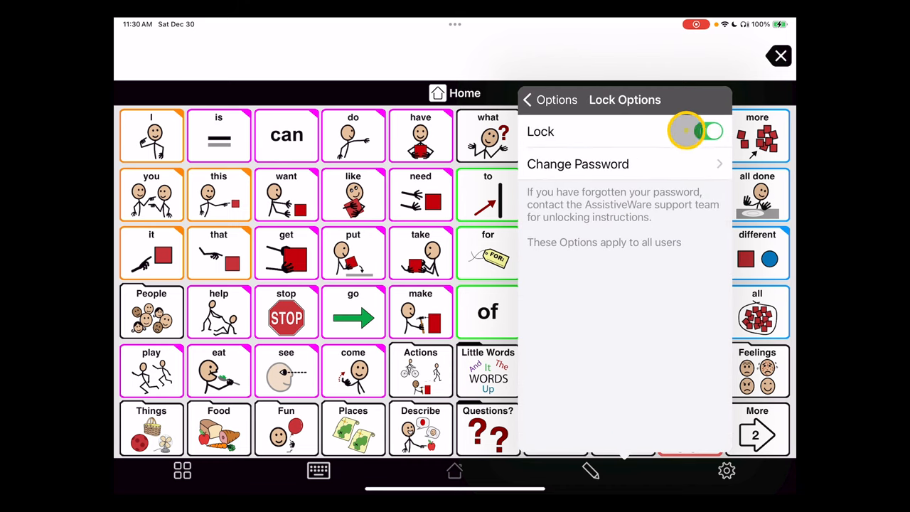
click(526, 100)
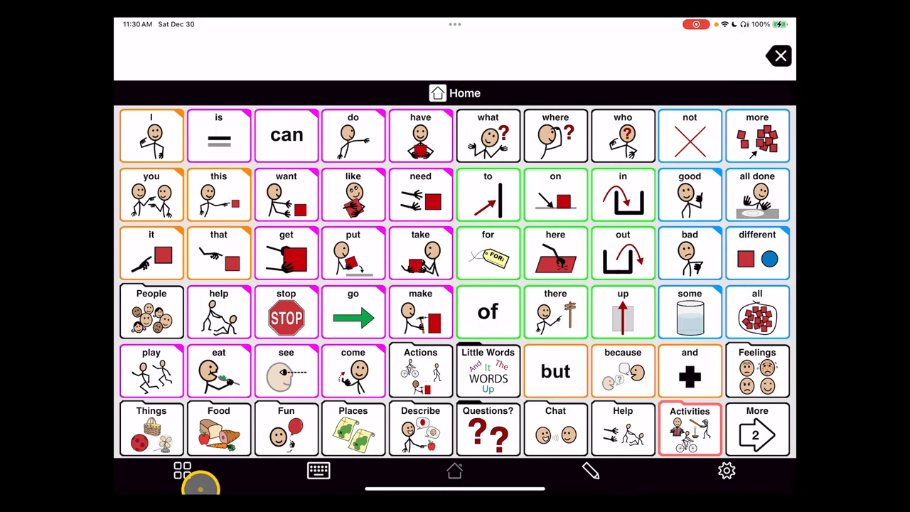
mouse_move(726, 469)
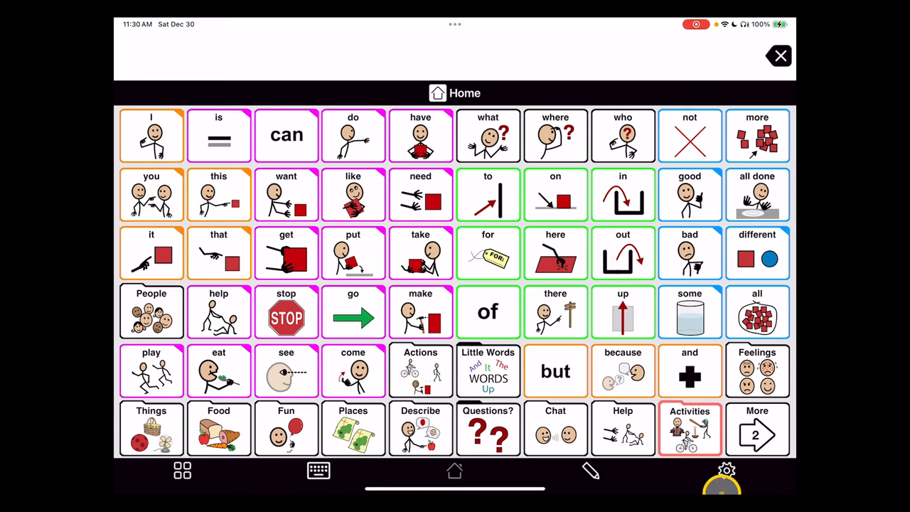
click(725, 469)
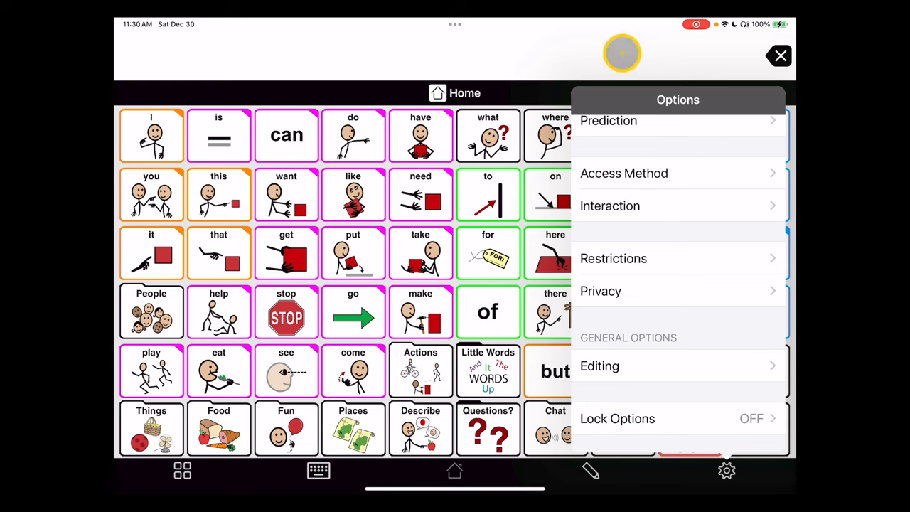
mouse_move(590, 43)
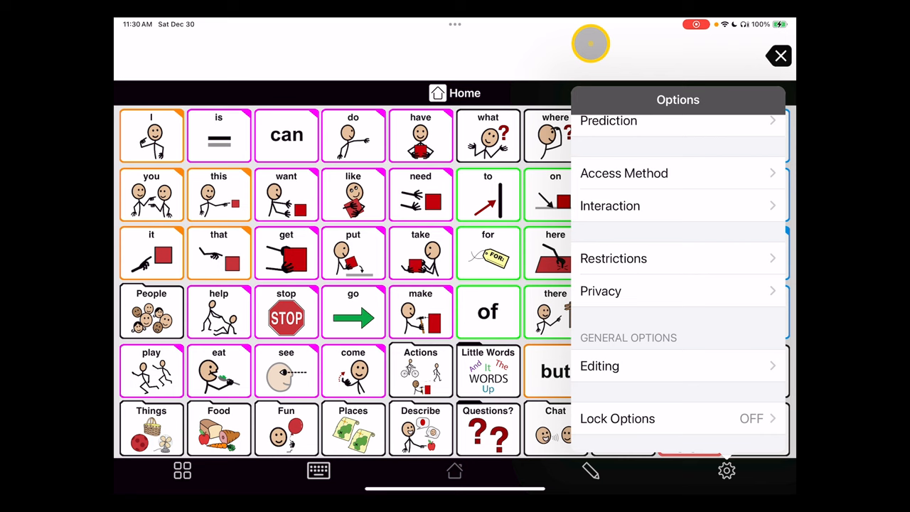